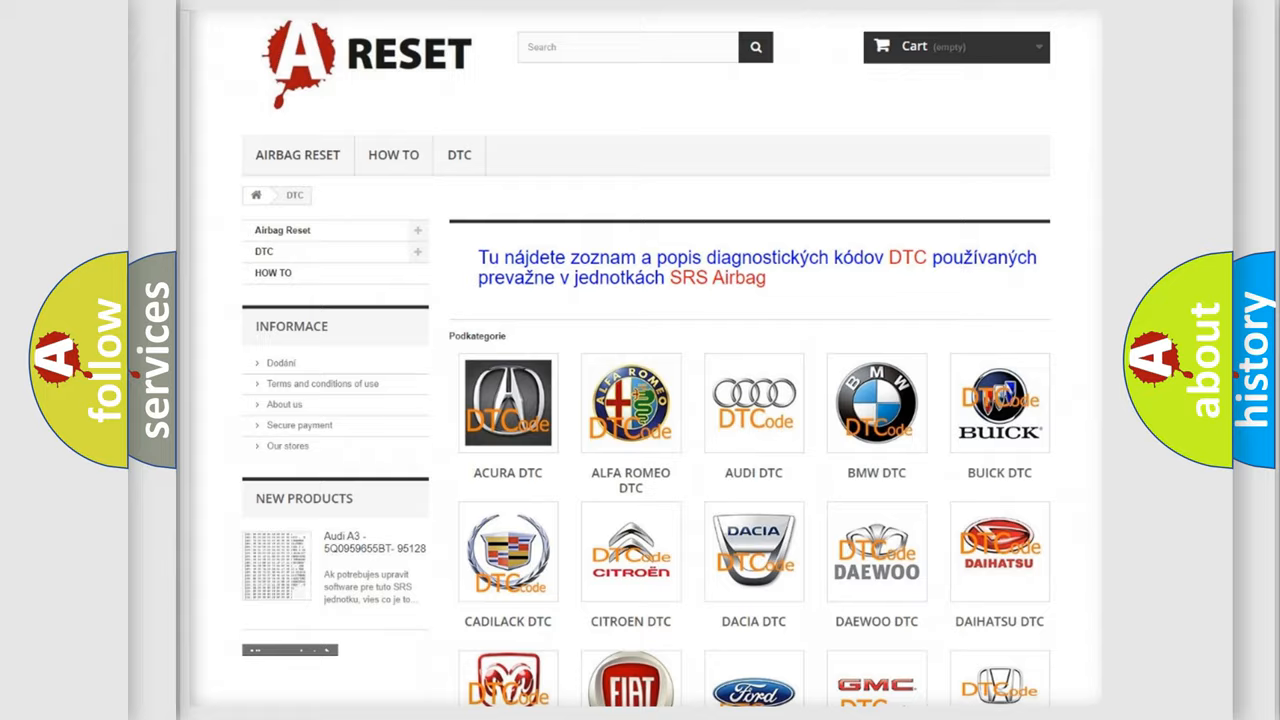
pyautogui.scroll(-3)
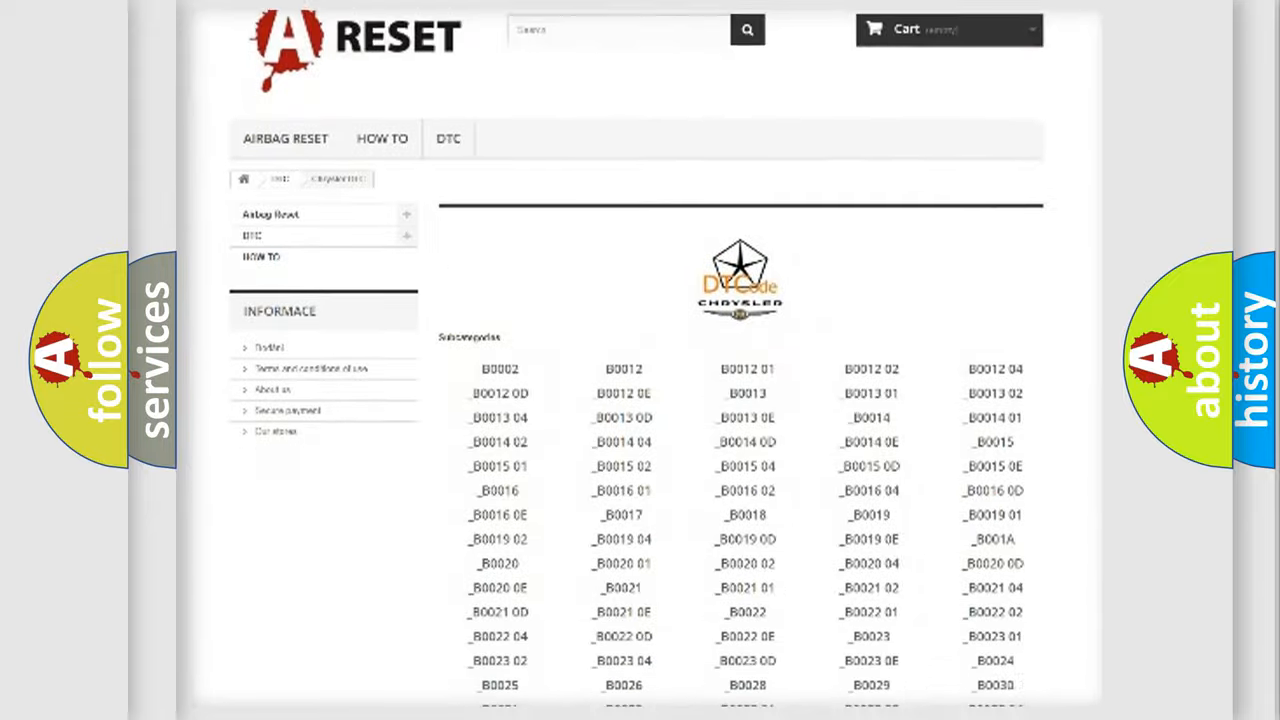
pyautogui.scroll(-3)
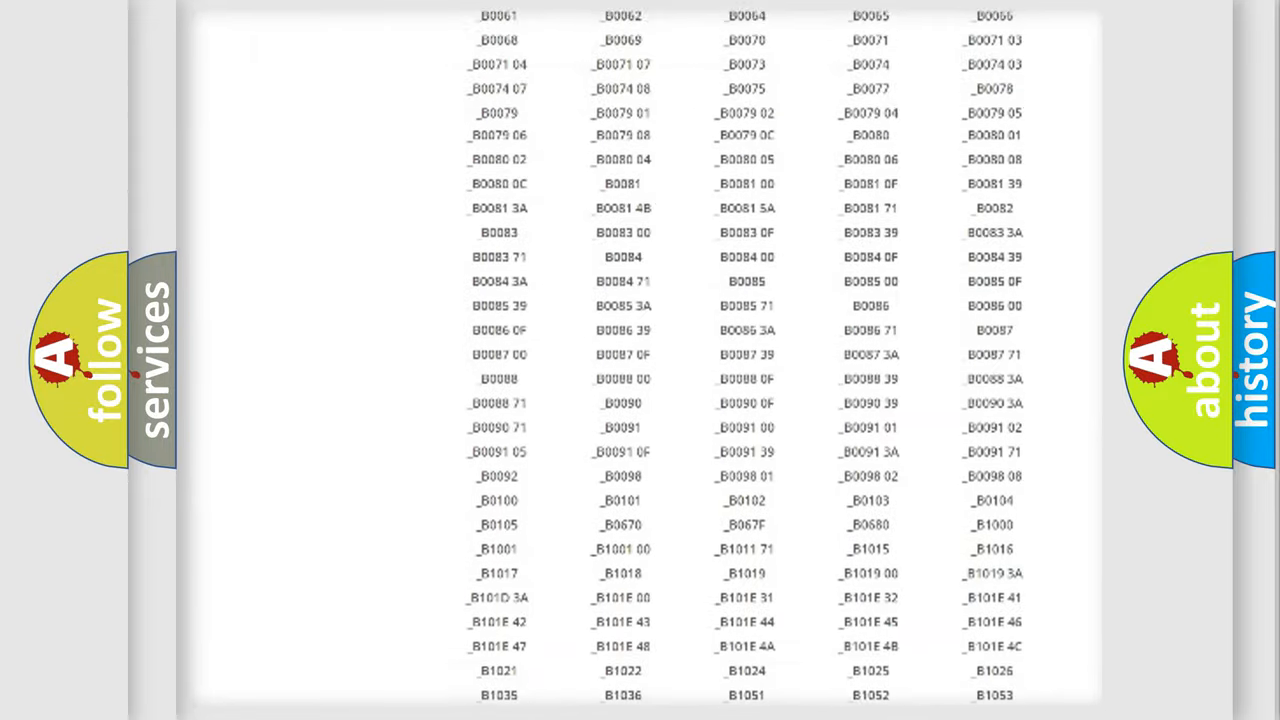